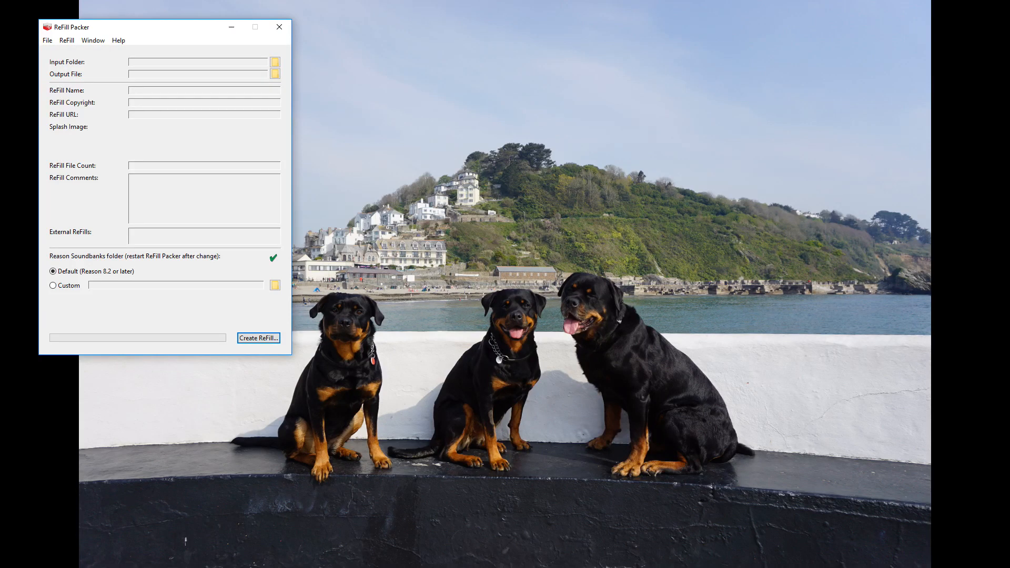
mouse_move(119, 34)
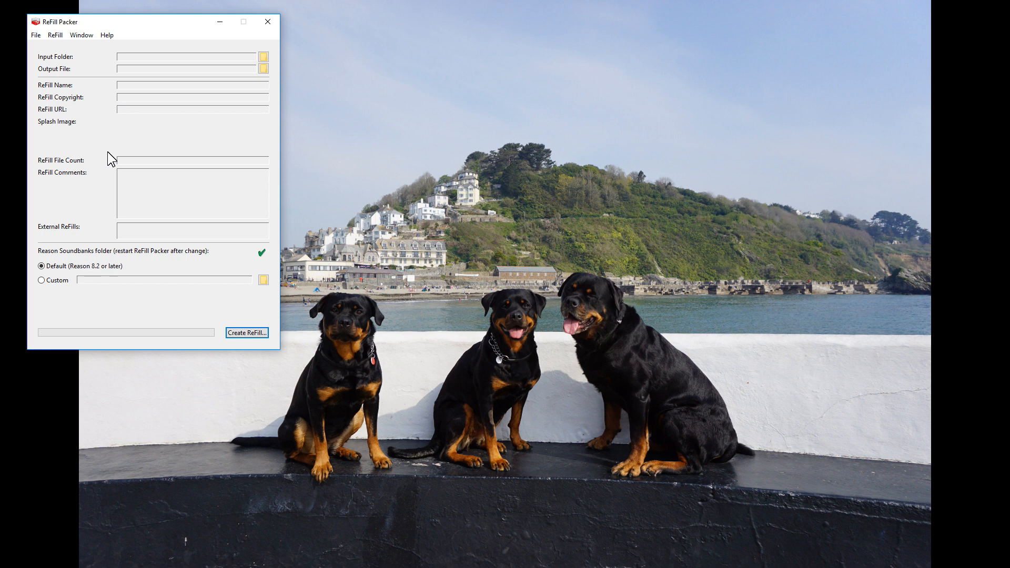
mouse_move(149, 105)
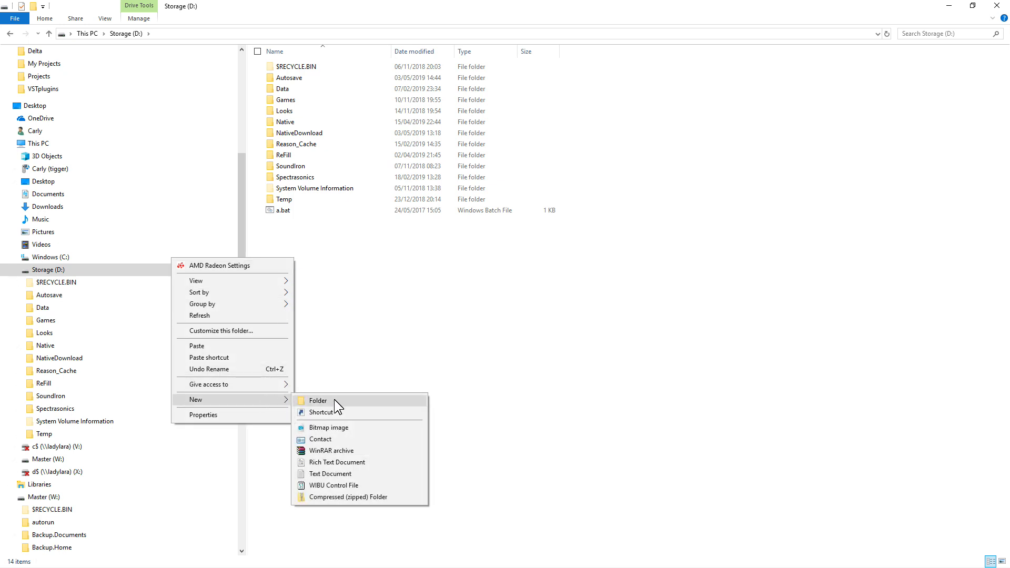
Create a new folder named 'test' on Storage (D:) and reveal the Propellerhead program folders.
left_click(317, 400)
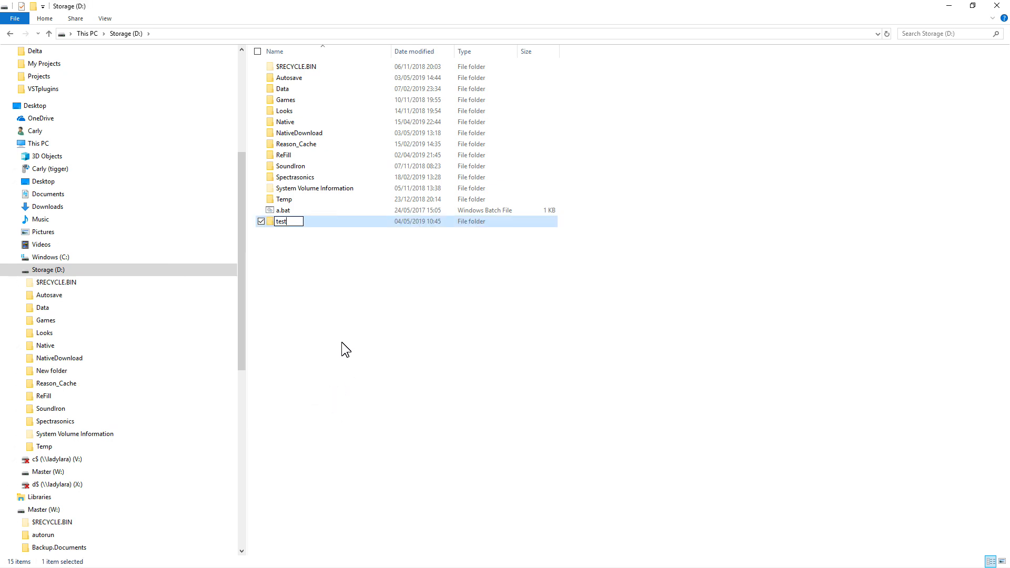
key("Return")
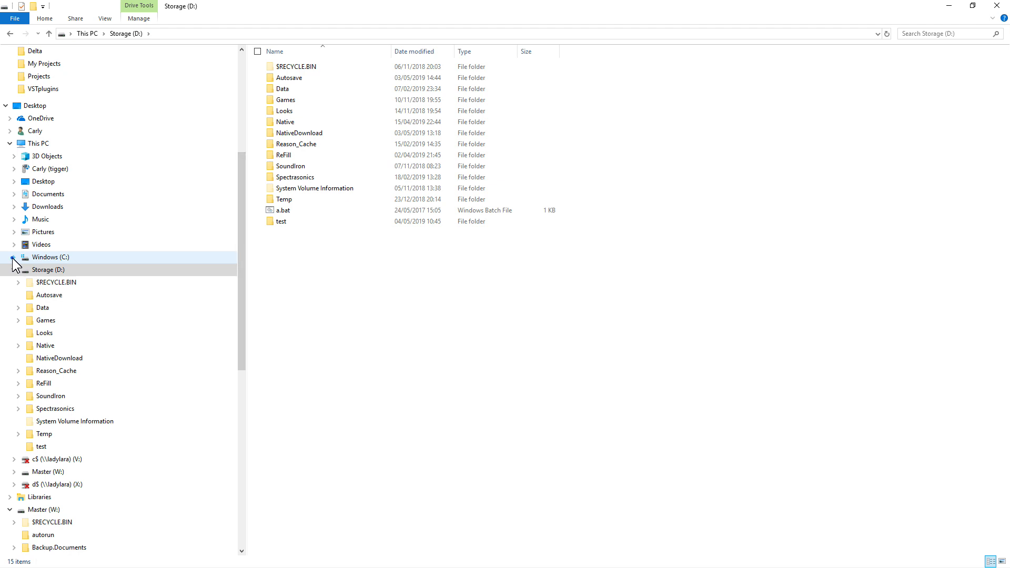
left_click(14, 257)
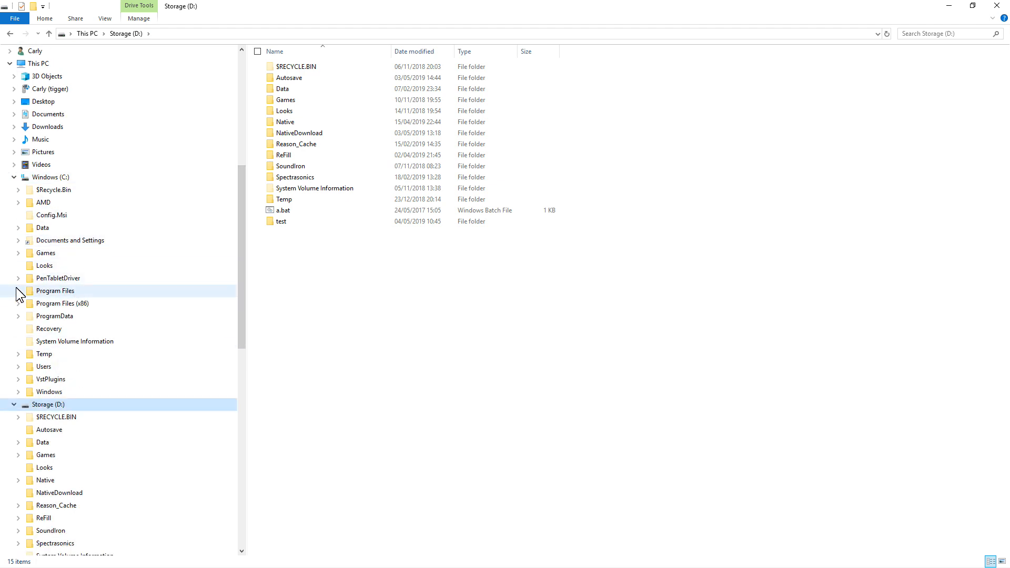
scroll("down", 3)
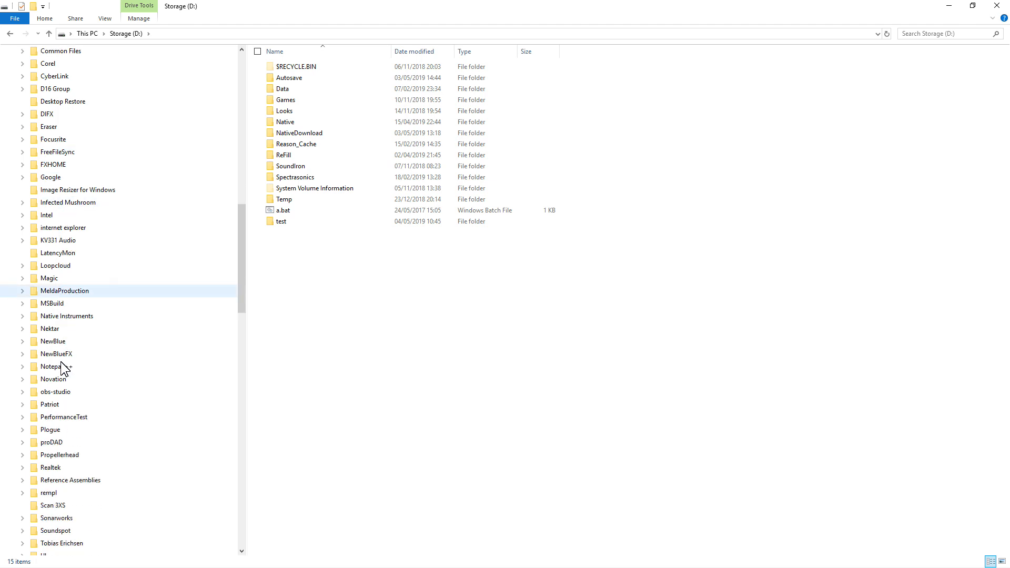
left_click(22, 455)
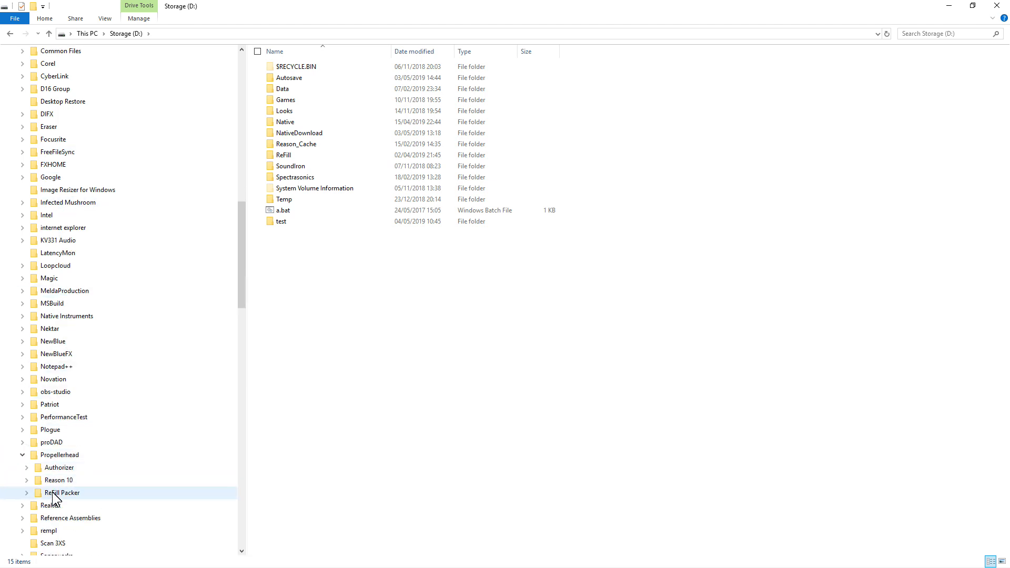
Copy info.txt and splash.jpg from ReFill Packer's Template Folder into D:\test.
double_click(62, 493)
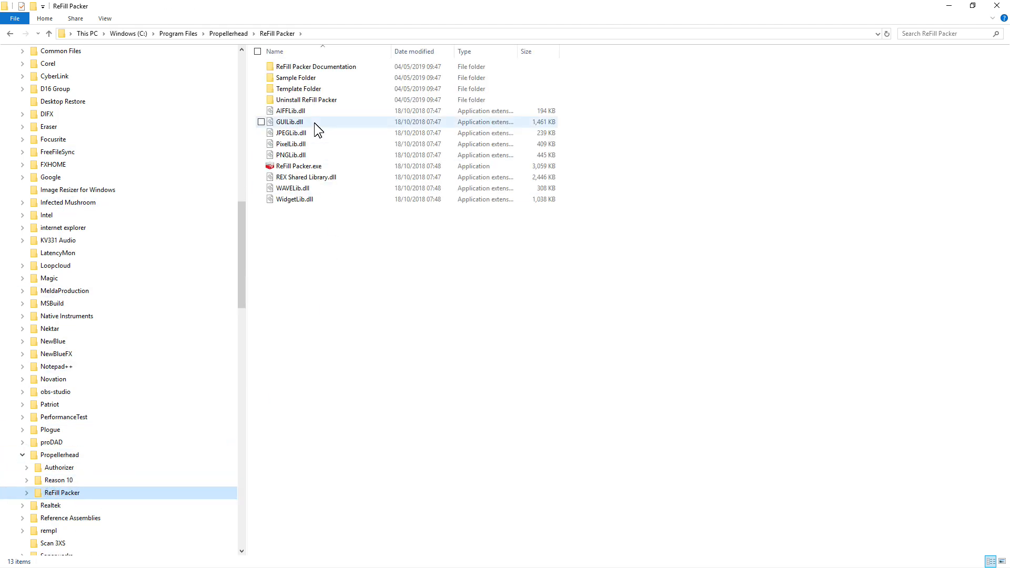
double_click(298, 89)
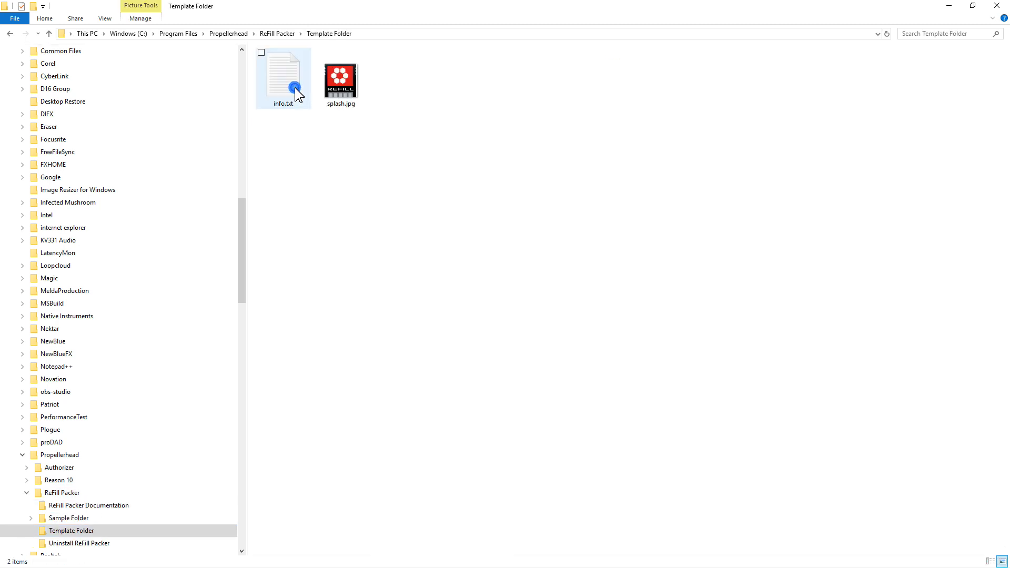
right_click(341, 76)
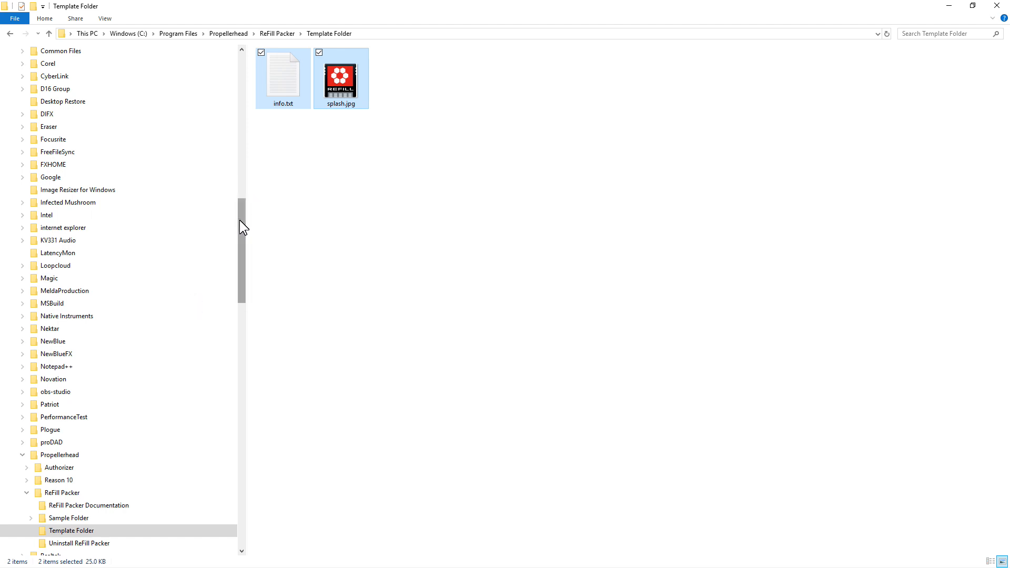
scroll("down", 3)
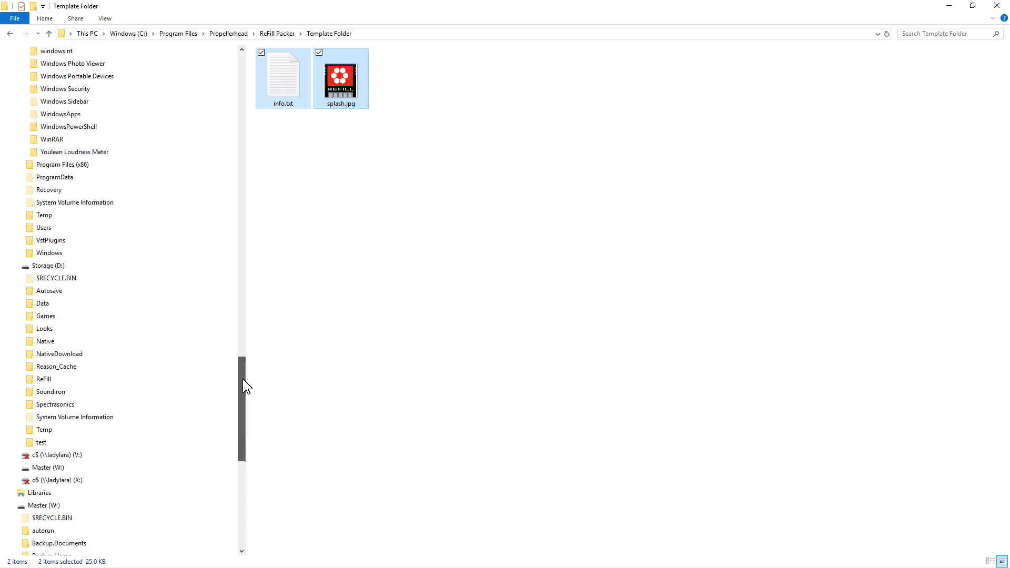
left_click(41, 429)
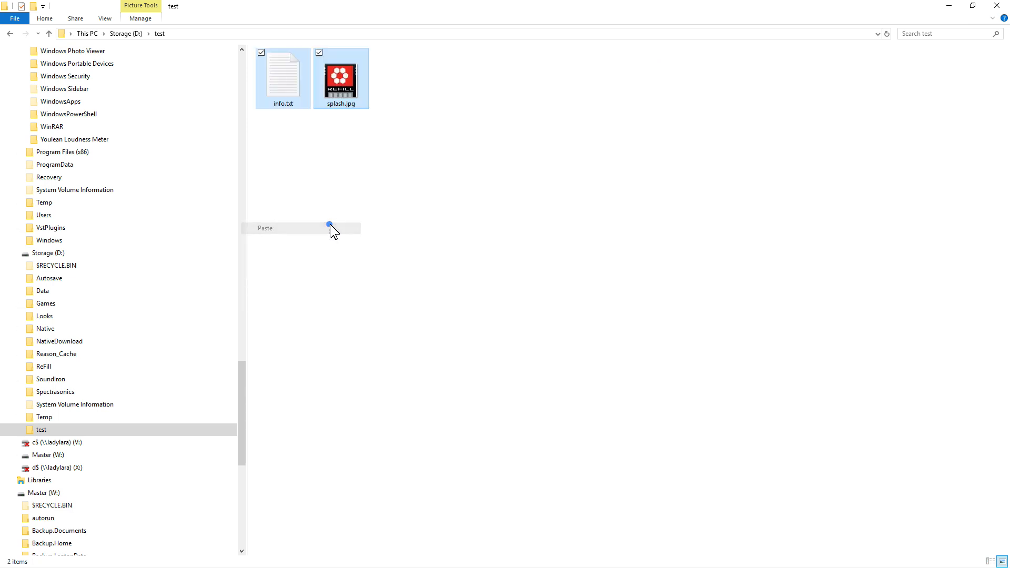
left_click(283, 73)
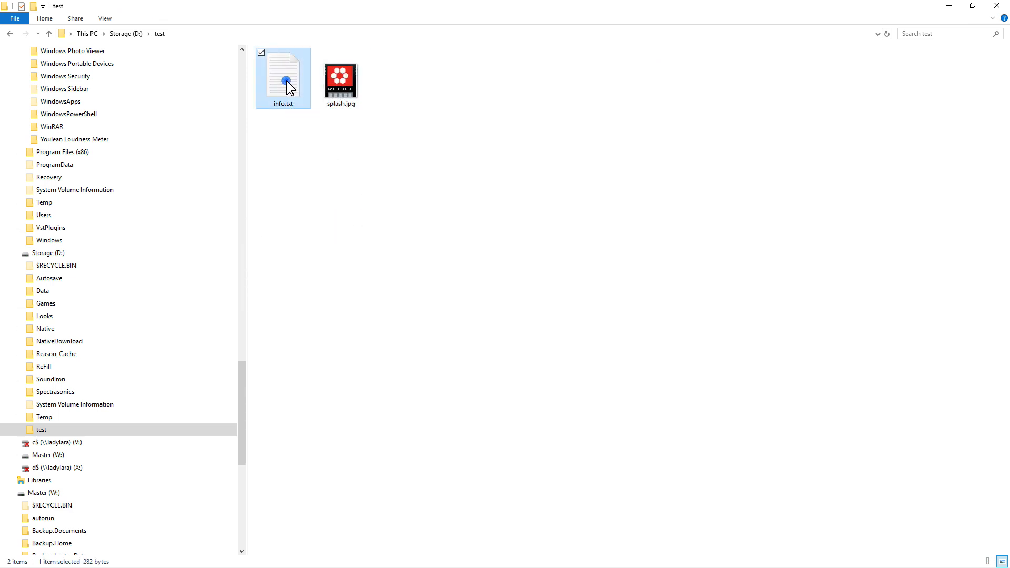
Edit info.txt: refill name, copyright 'Working as one Ltd.' and URL 'my URL' replacing the placeholders.
double_click(283, 73)
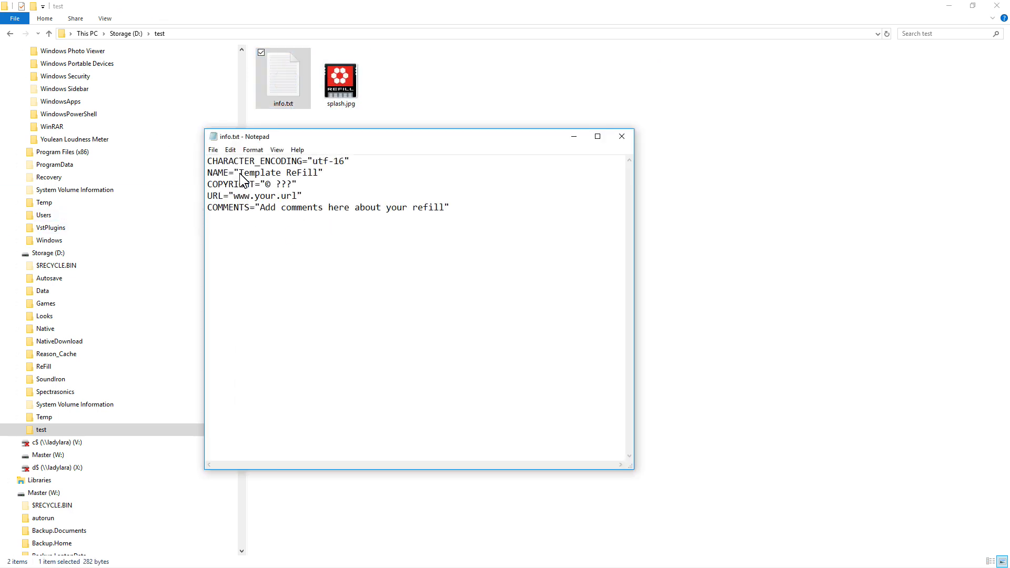
double_click(258, 171)
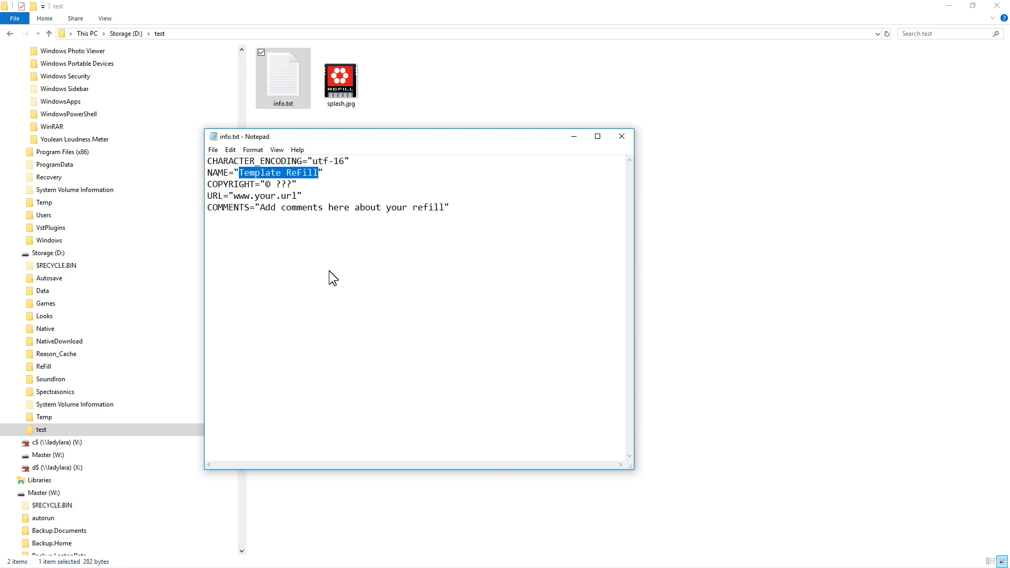
type("My")
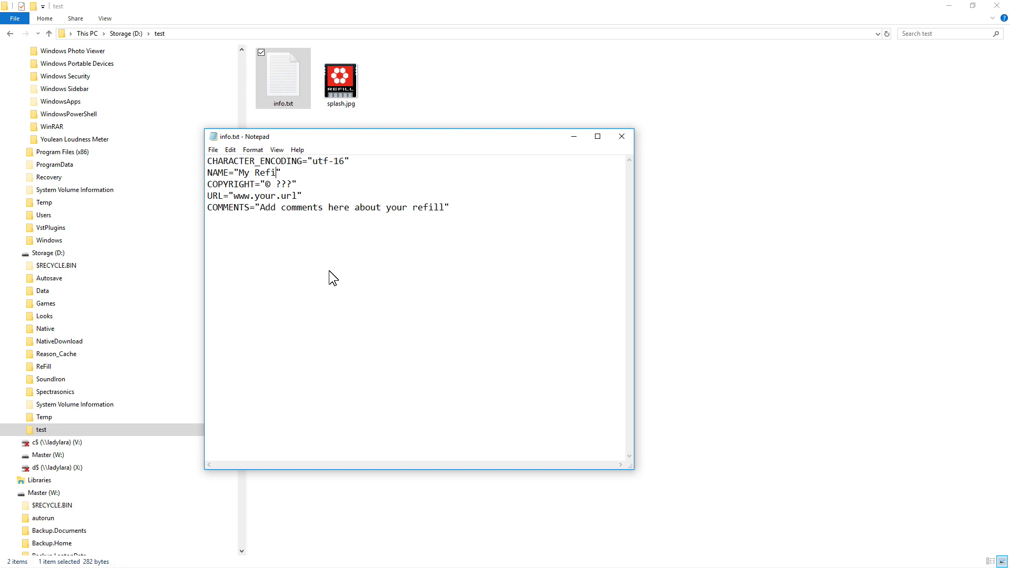
type("ll")
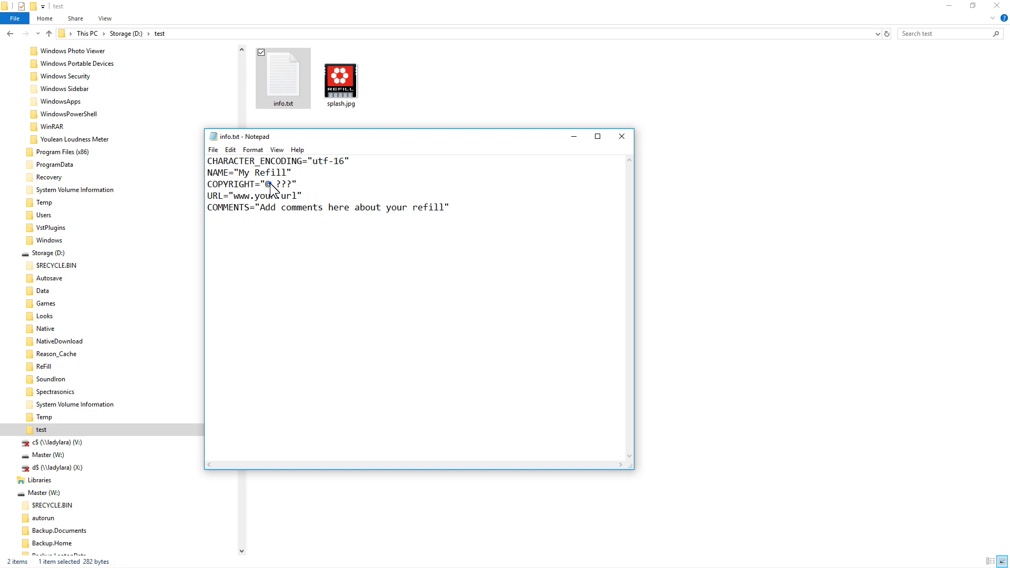
double_click(282, 184)
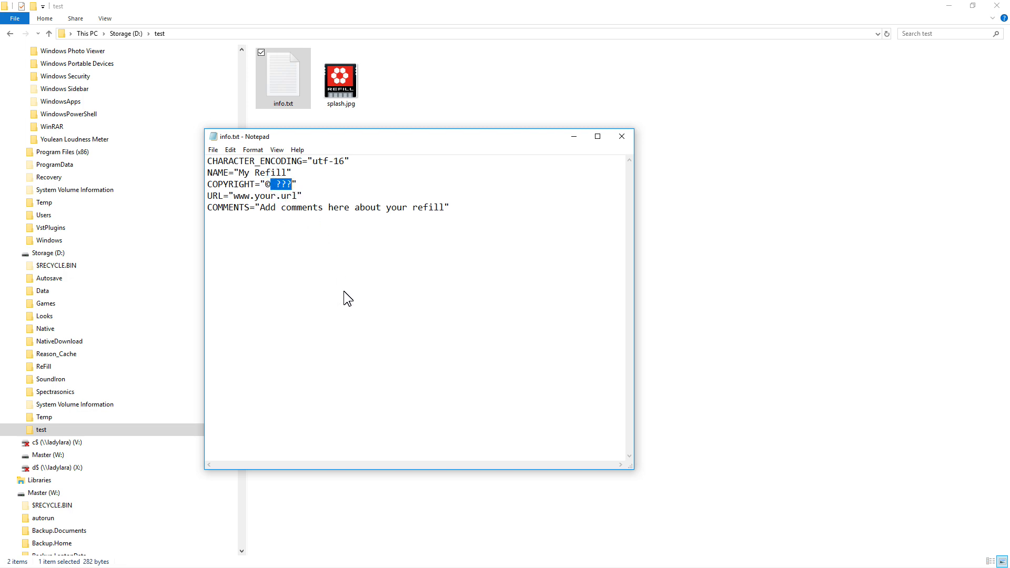
type("Working a")
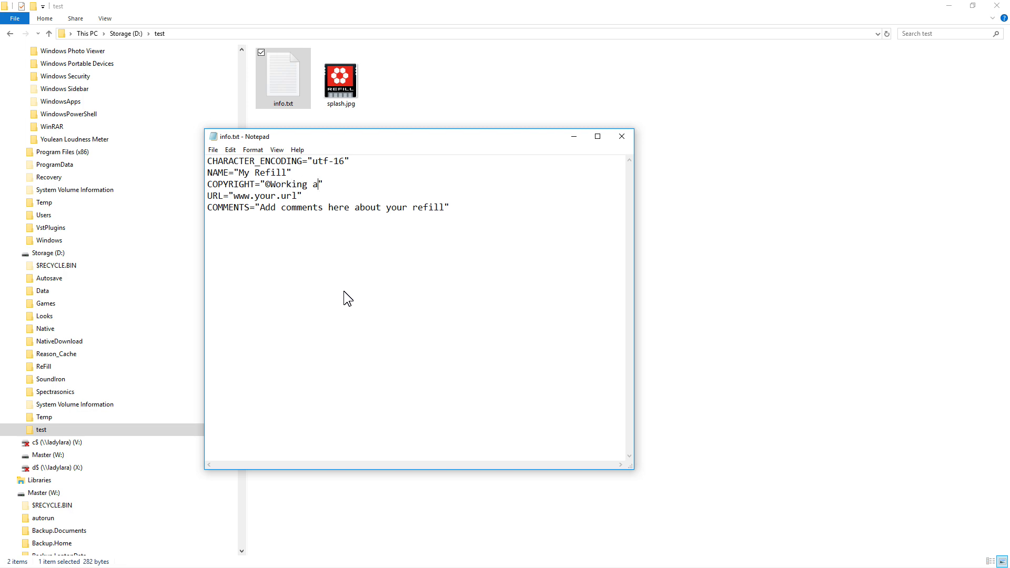
type("s one")
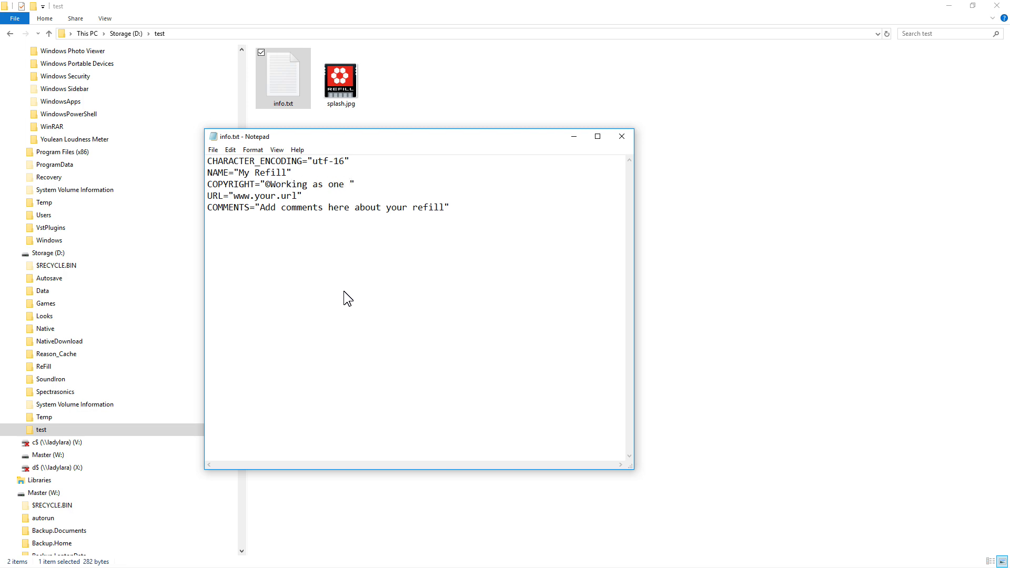
type("Ltd.")
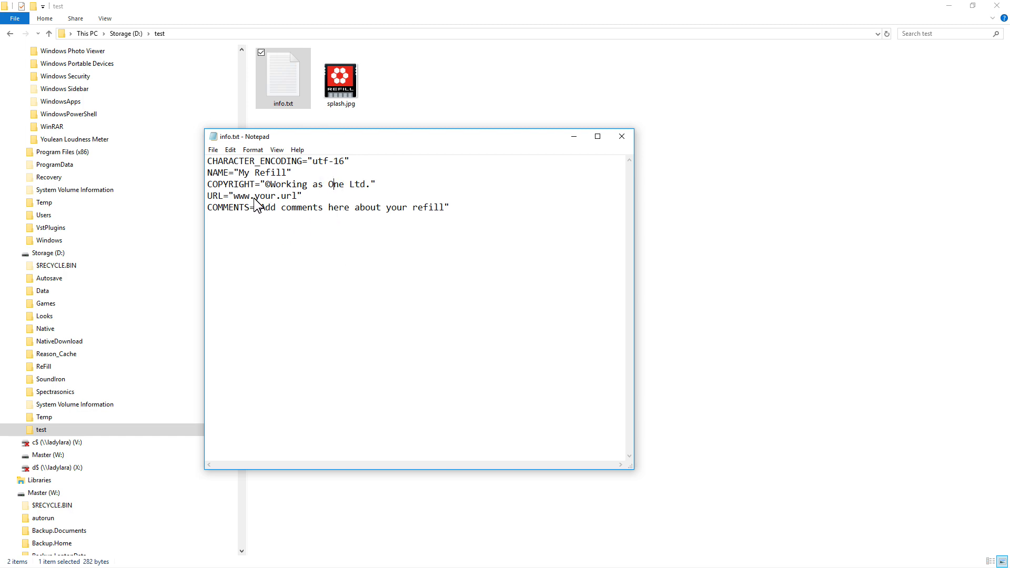
double_click(263, 196)
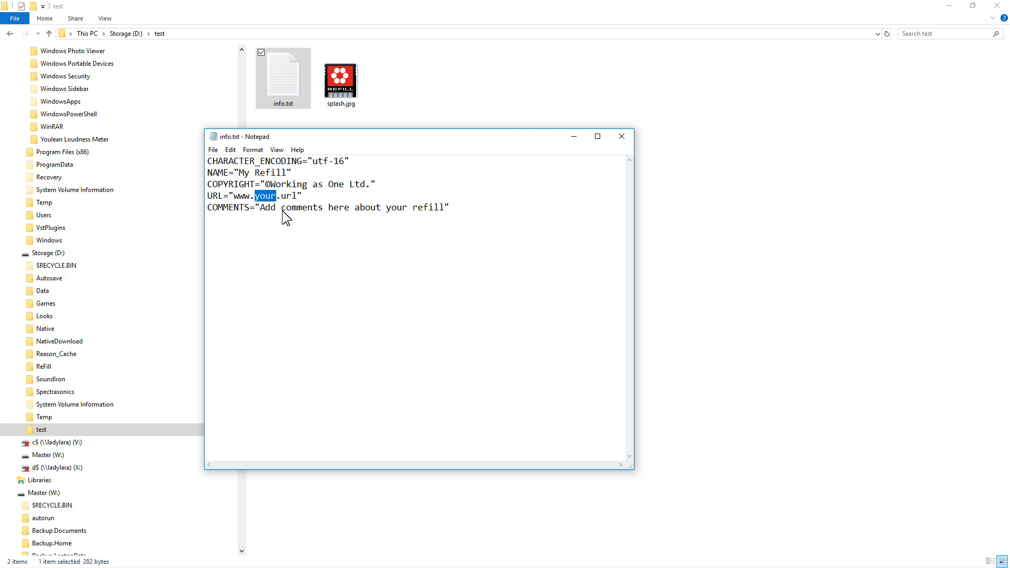
type("my")
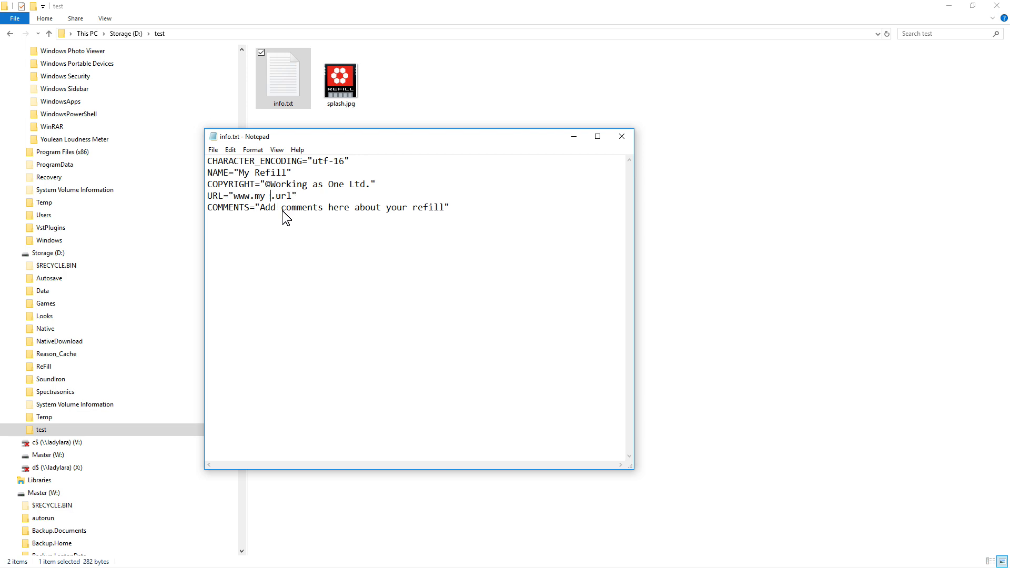
type("URL")
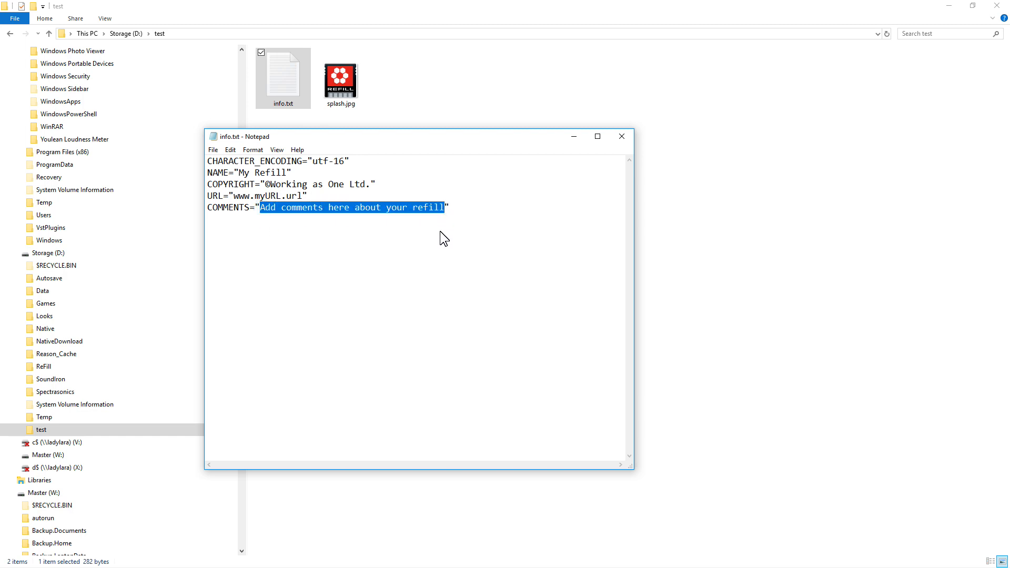
Fill COMMENTS with 'These comments appear in Reason browse' and save the info file.
type("These comme\"")
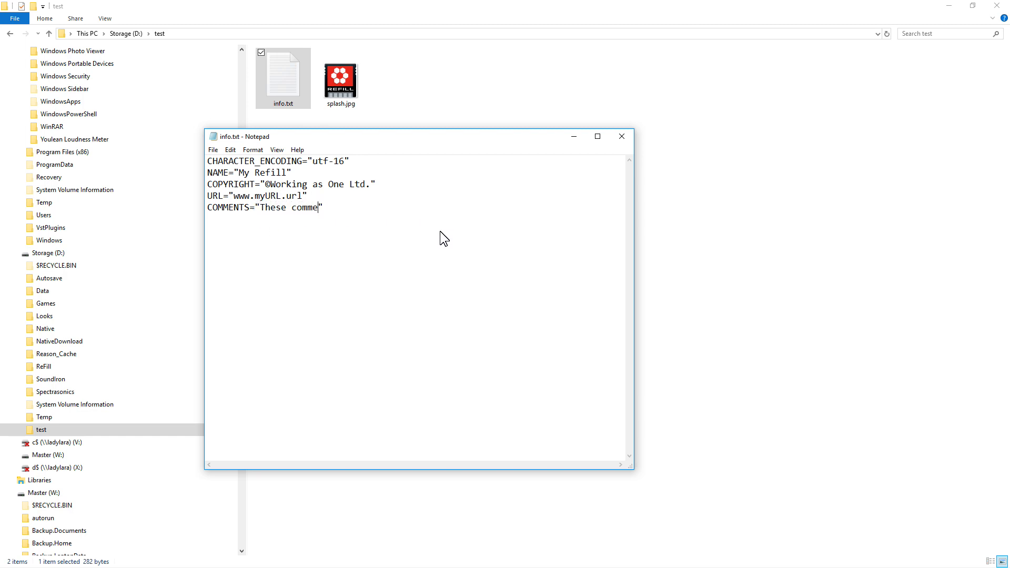
type("nts appear")
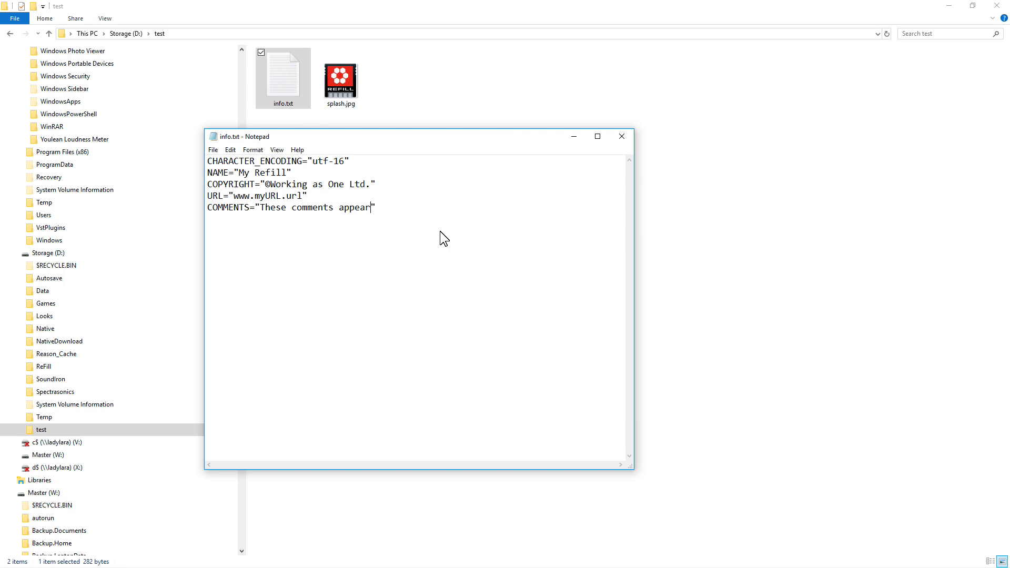
type("in Reason")
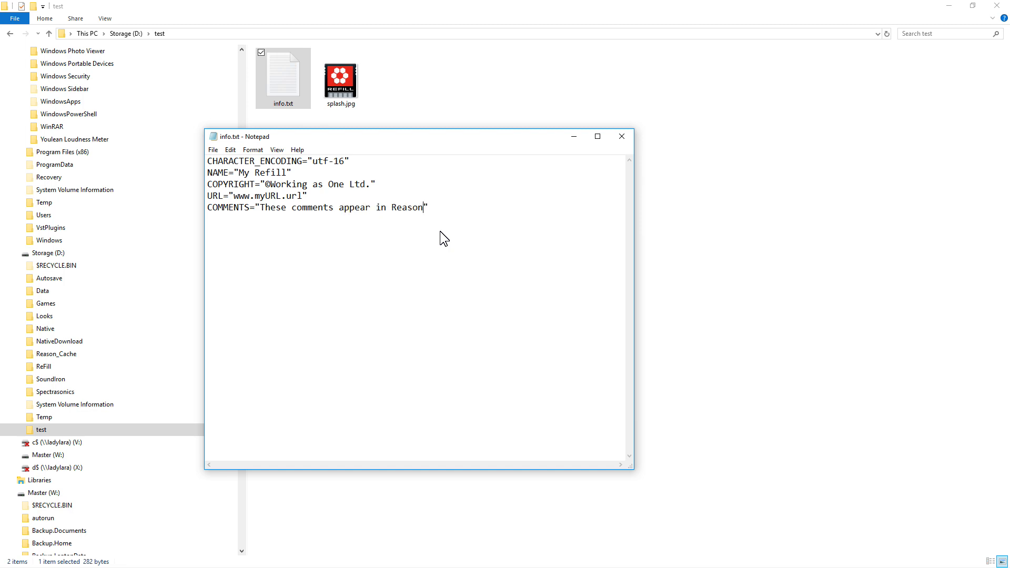
type("br")
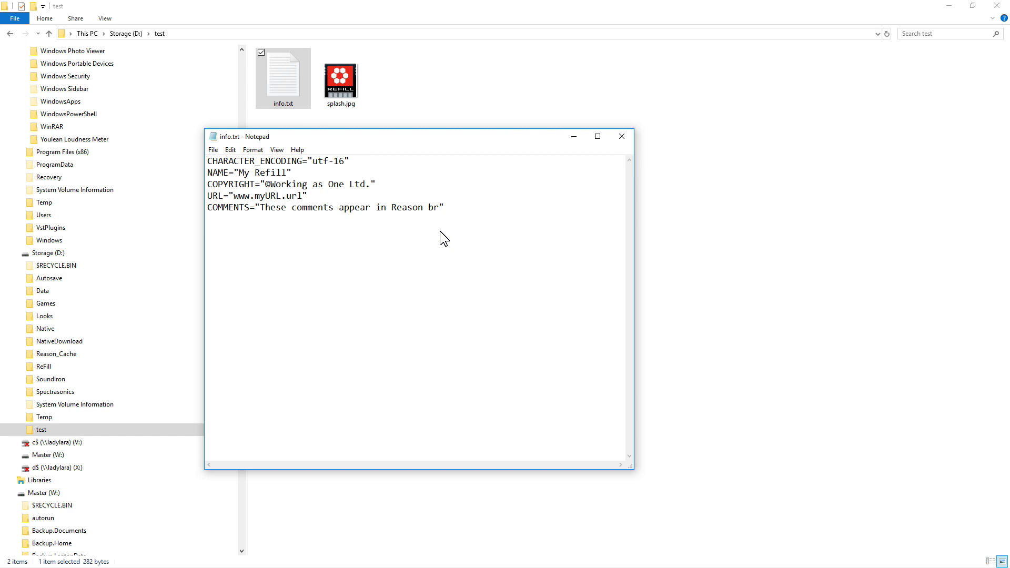
type("owser")
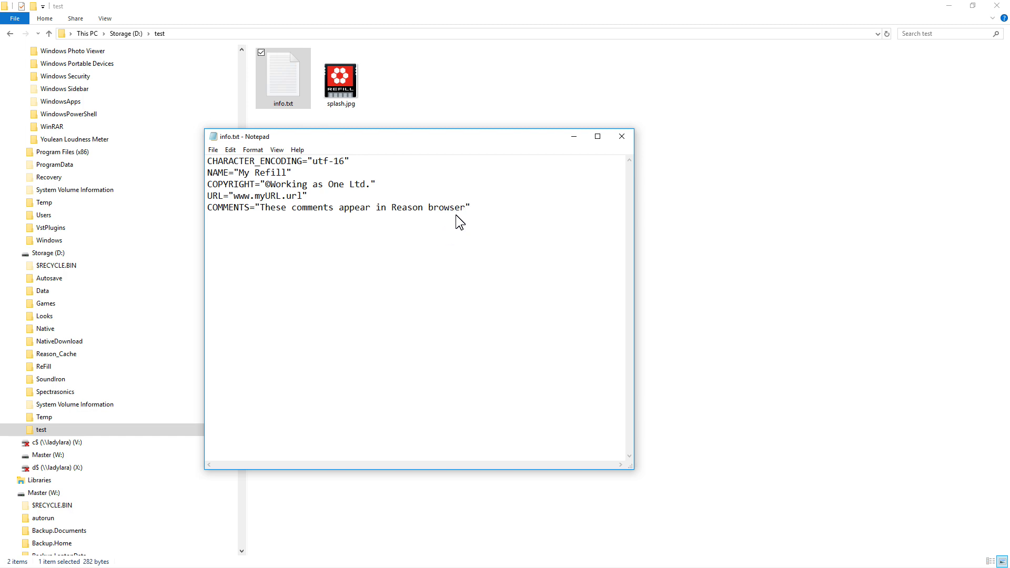
left_click(213, 149)
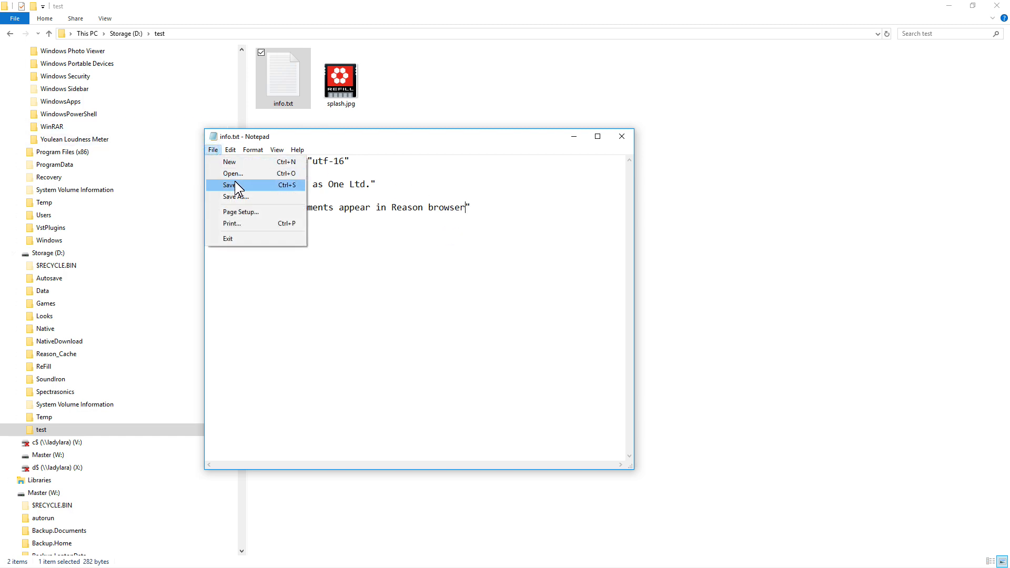
left_click(230, 186)
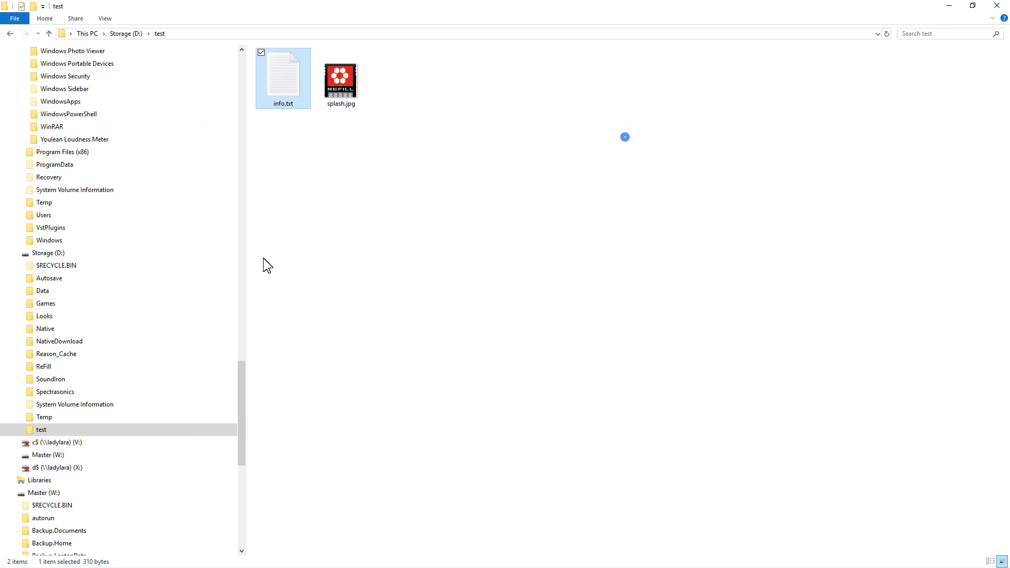
Copy the Kraft patch files and Space folder from Sounds > Kraft into the test folder.
scroll("up", 3)
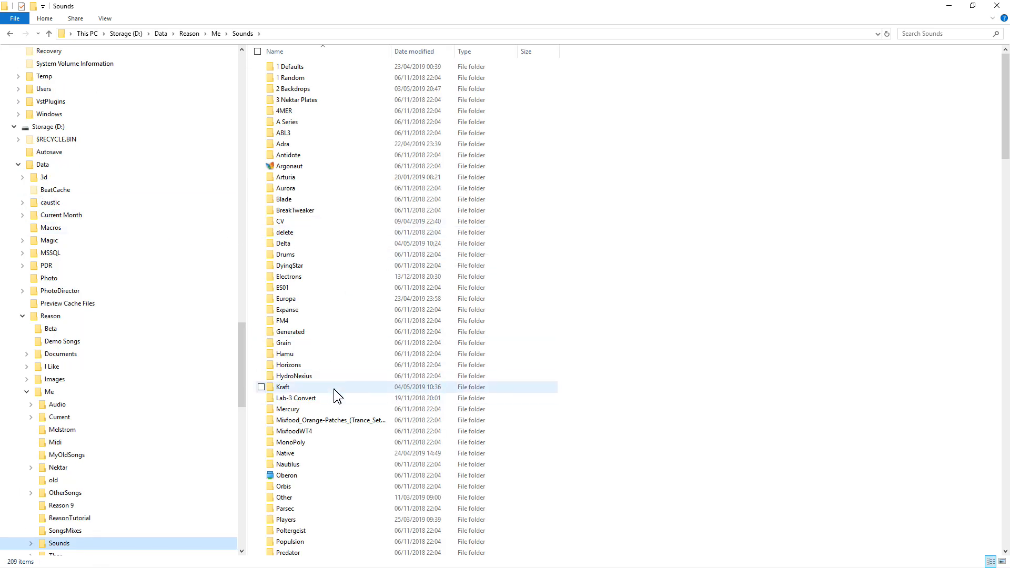
double_click(282, 386)
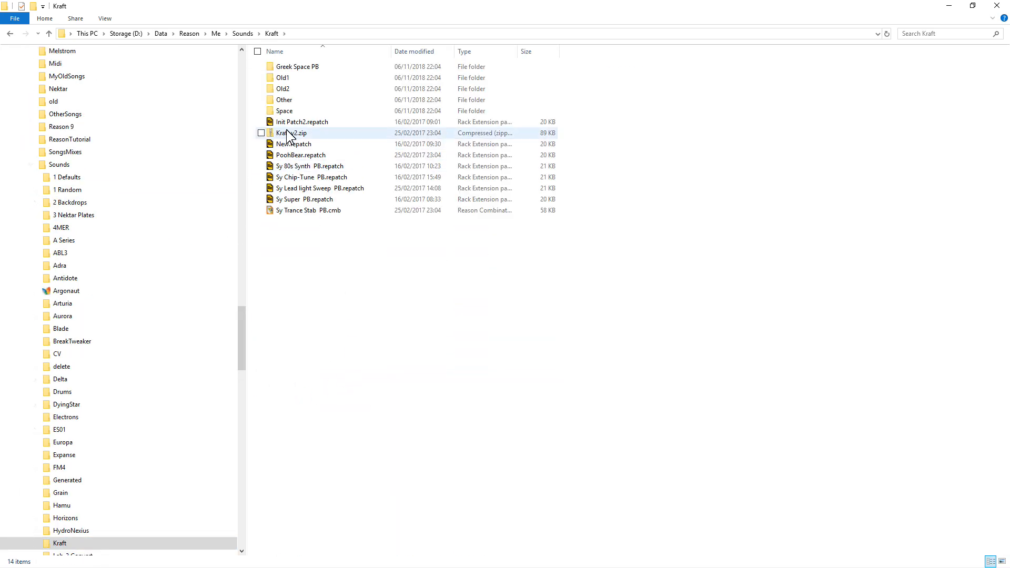
mouse_move(285, 110)
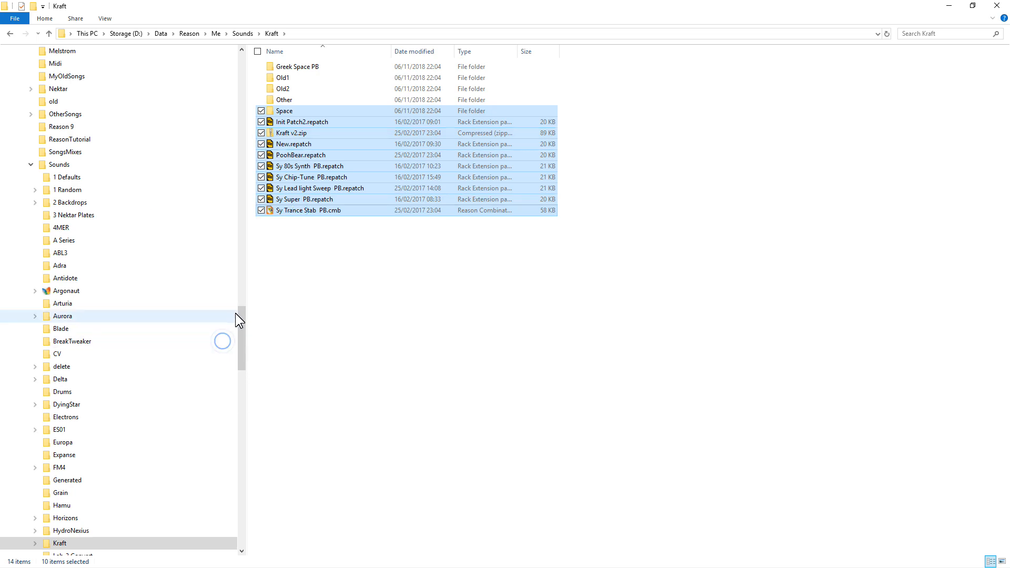
scroll("down", 3)
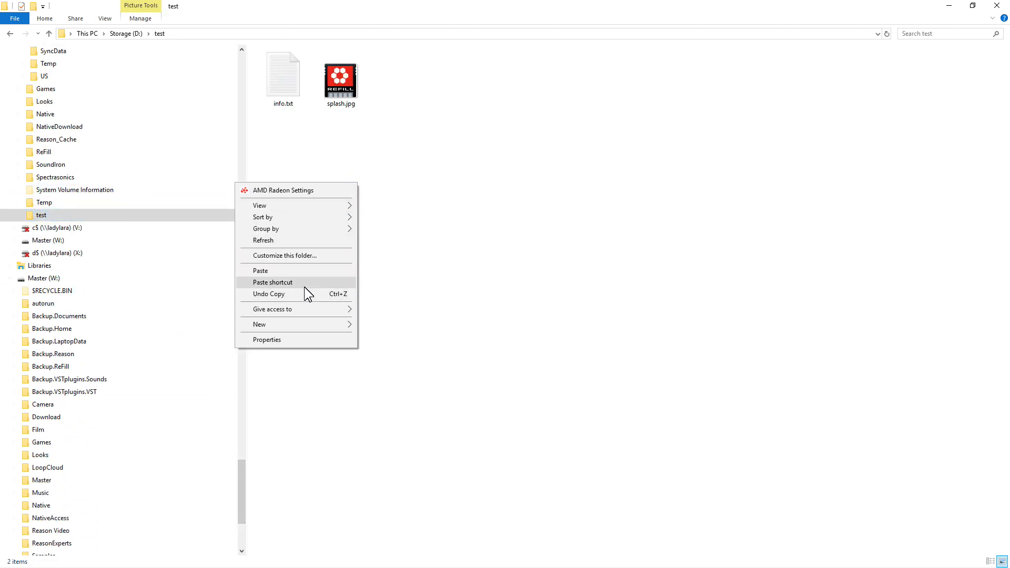
left_click(272, 282)
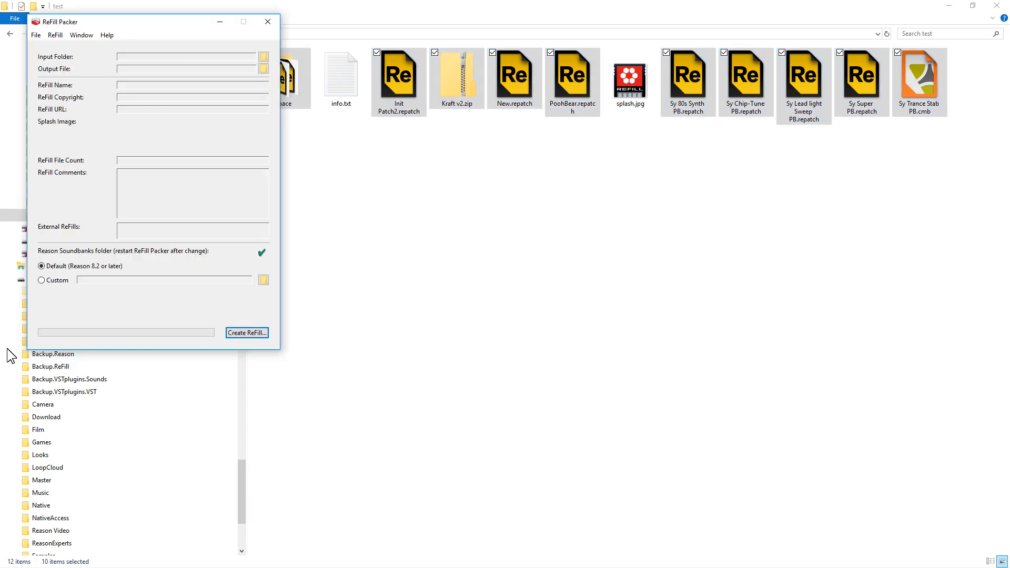
Set input folder to test, output to Storage (D:) as My Refill.rfl, and complete the pack.
left_click(263, 57)
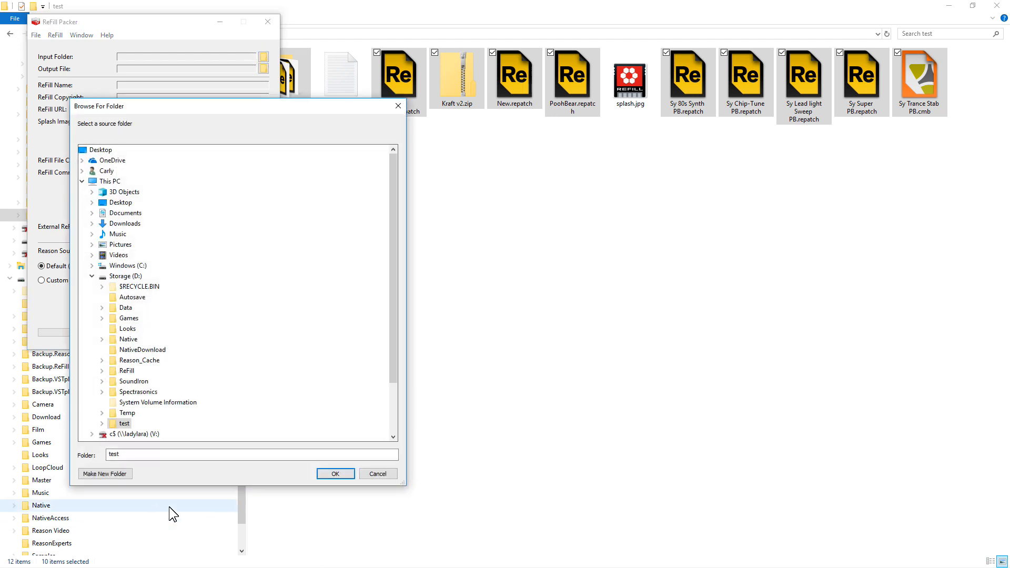
mouse_move(124, 423)
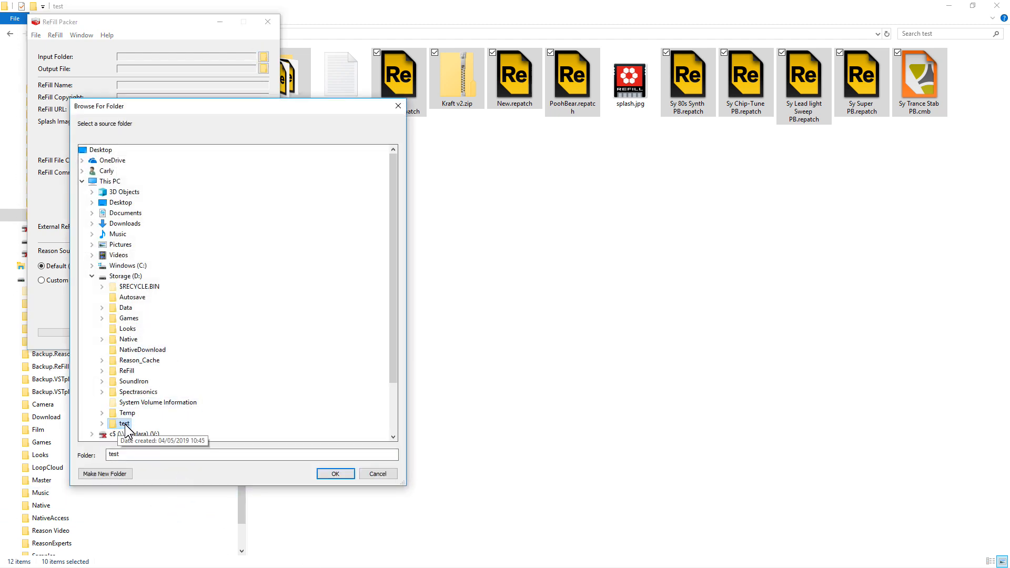
left_click(335, 473)
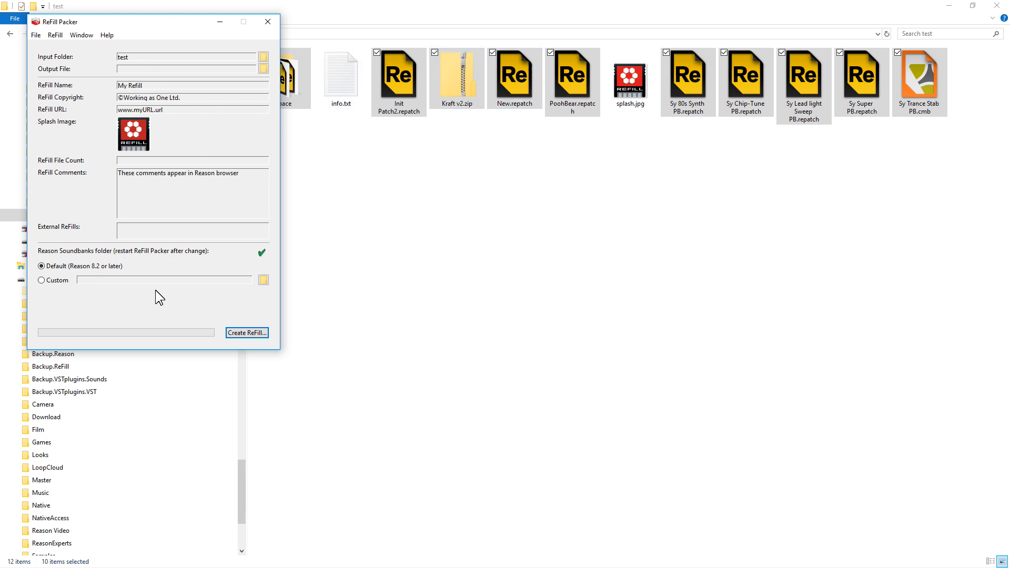
left_click(263, 69)
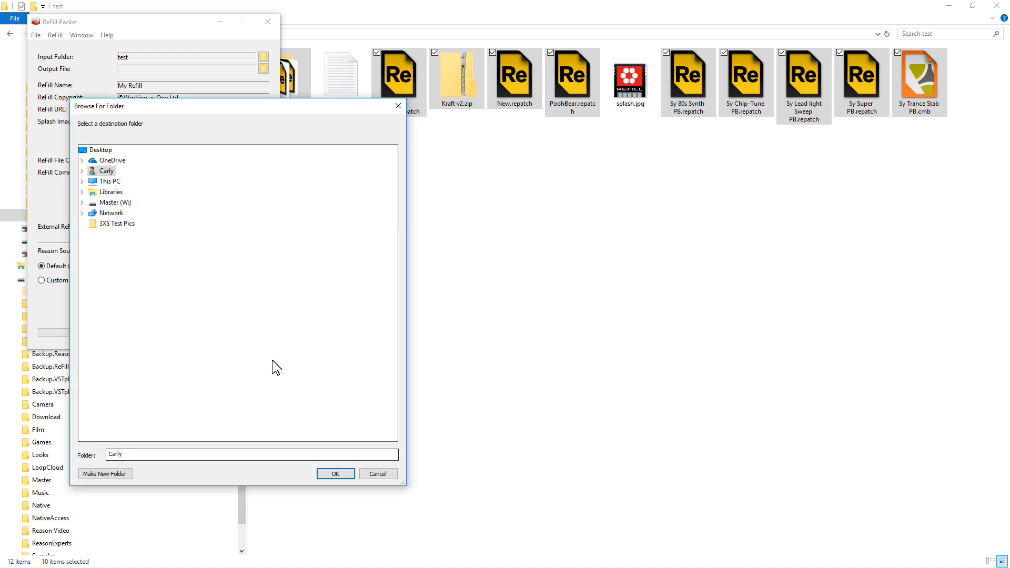
mouse_move(98, 222)
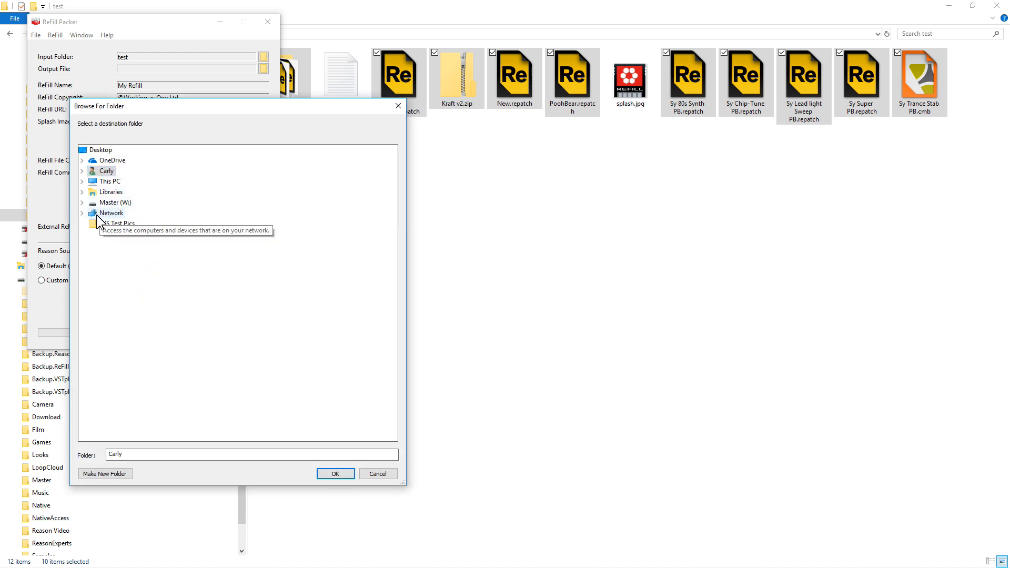
mouse_move(84, 188)
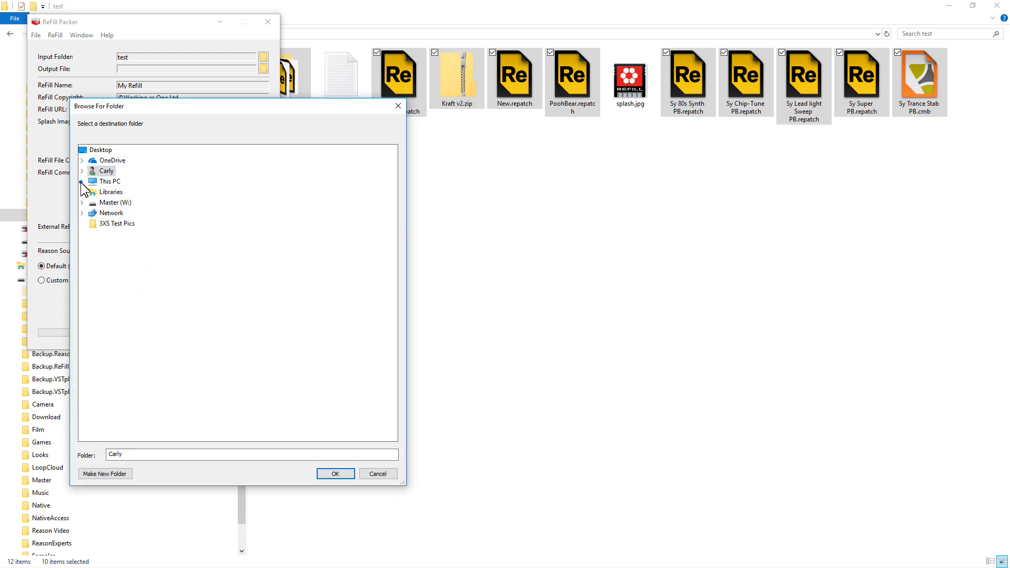
left_click(82, 181)
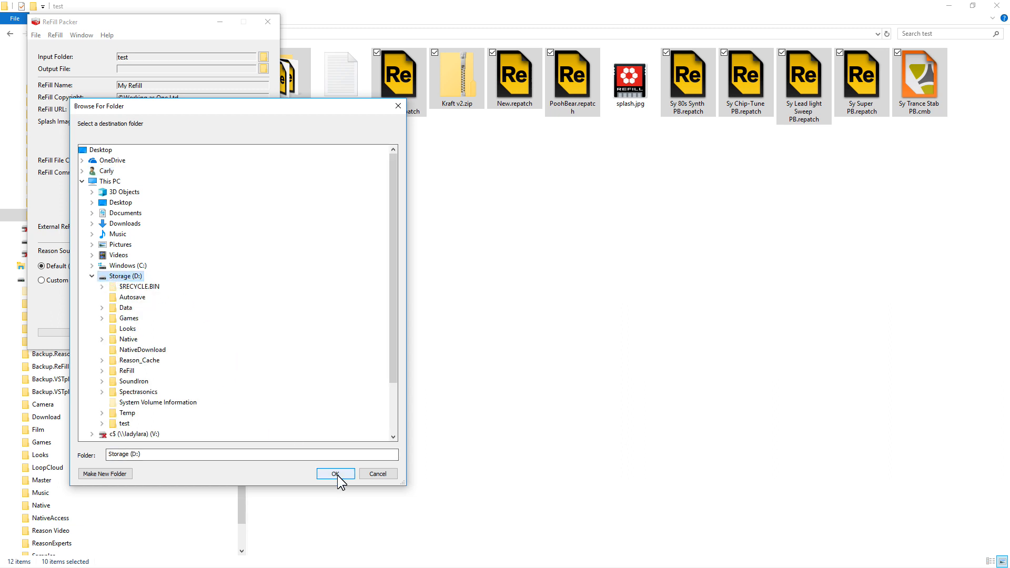
left_click(335, 474)
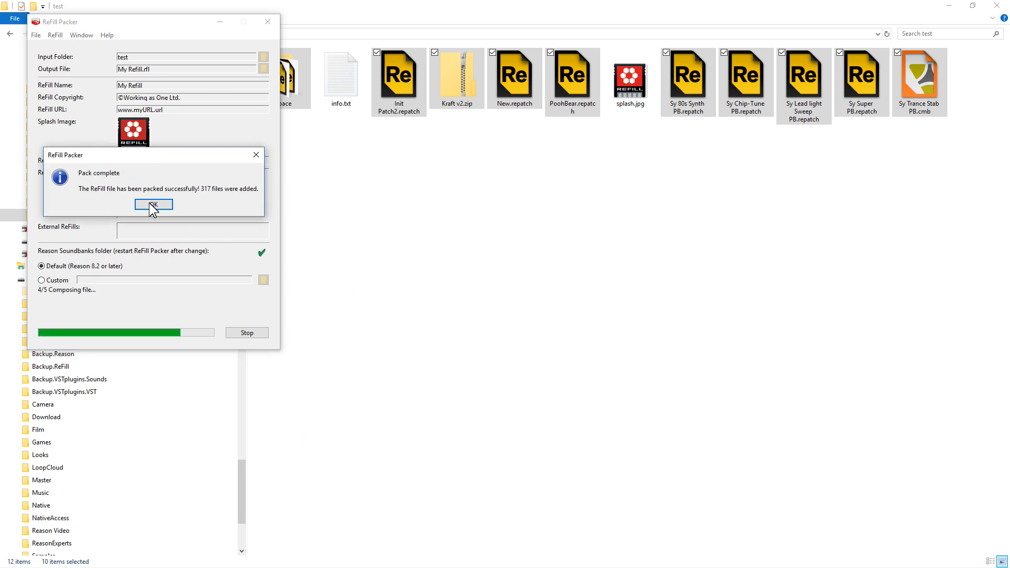
left_click(152, 204)
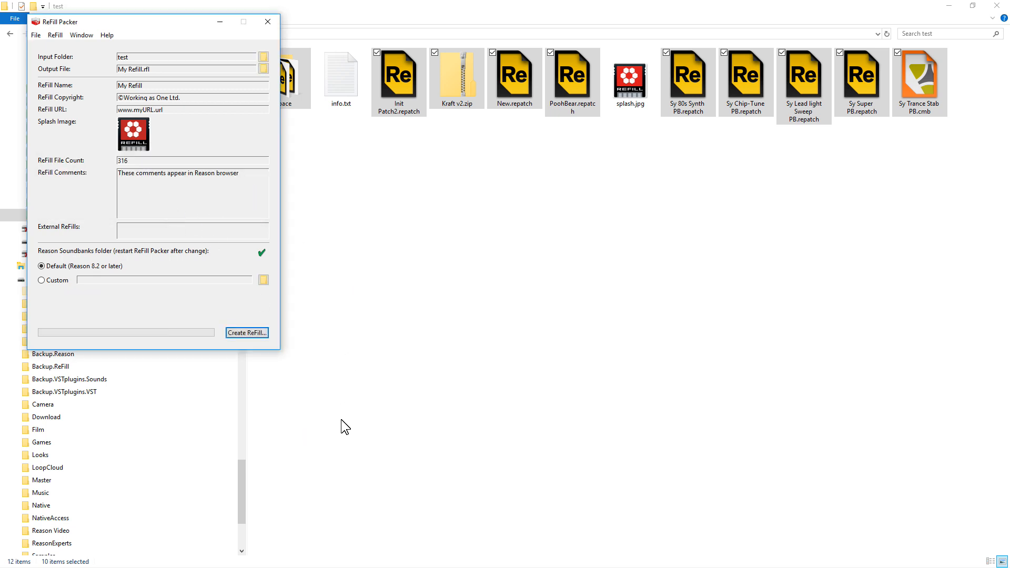
Show the Storage drive root listing the new My Refill.rfl beside the test folder.
left_click(267, 21)
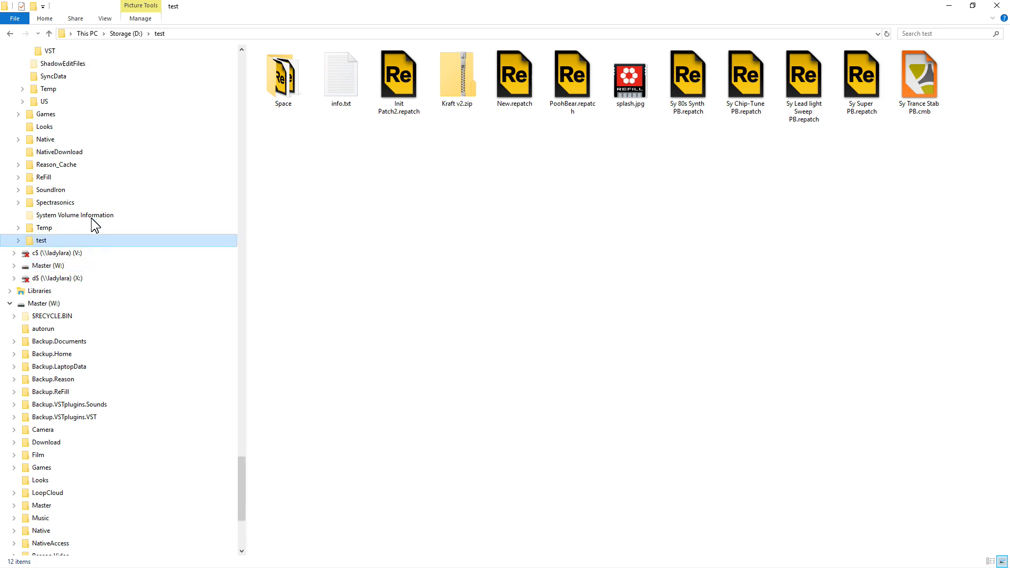
scroll("down", 3)
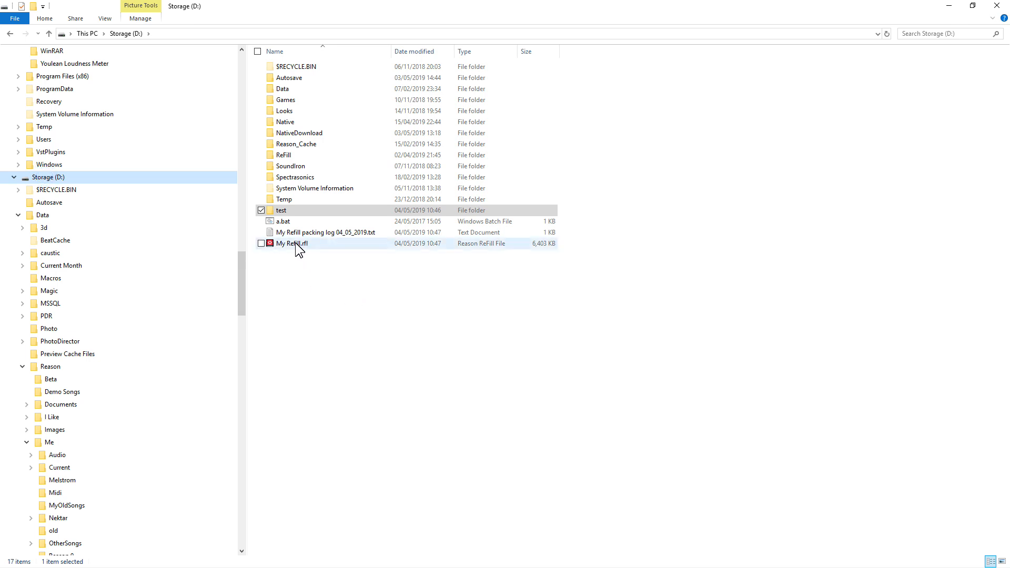
mouse_move(293, 243)
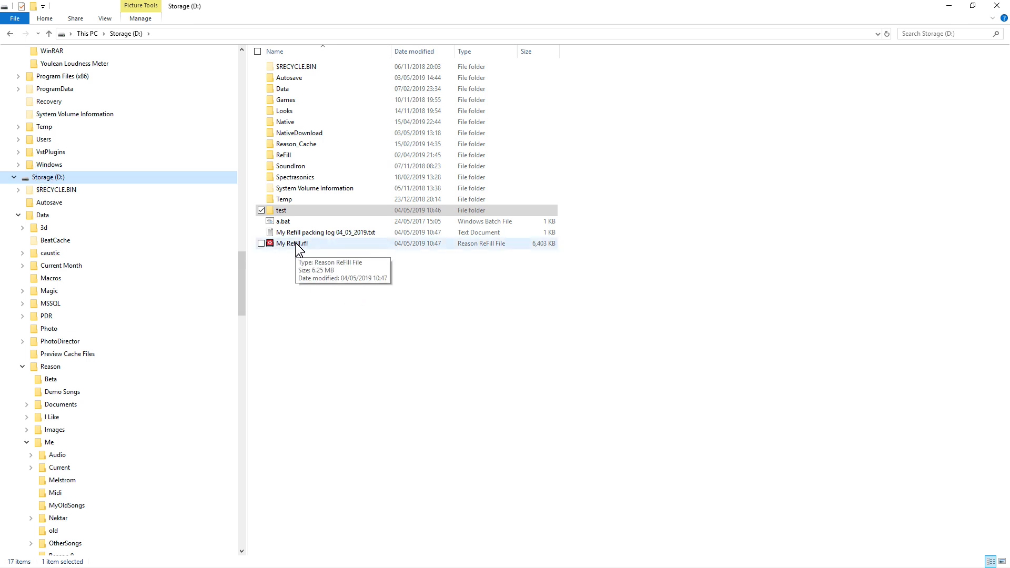
Load My Refill in Reason's browser, add Sy Trance Stab PB.cmb to the rack and audition it.
double_click(294, 243)
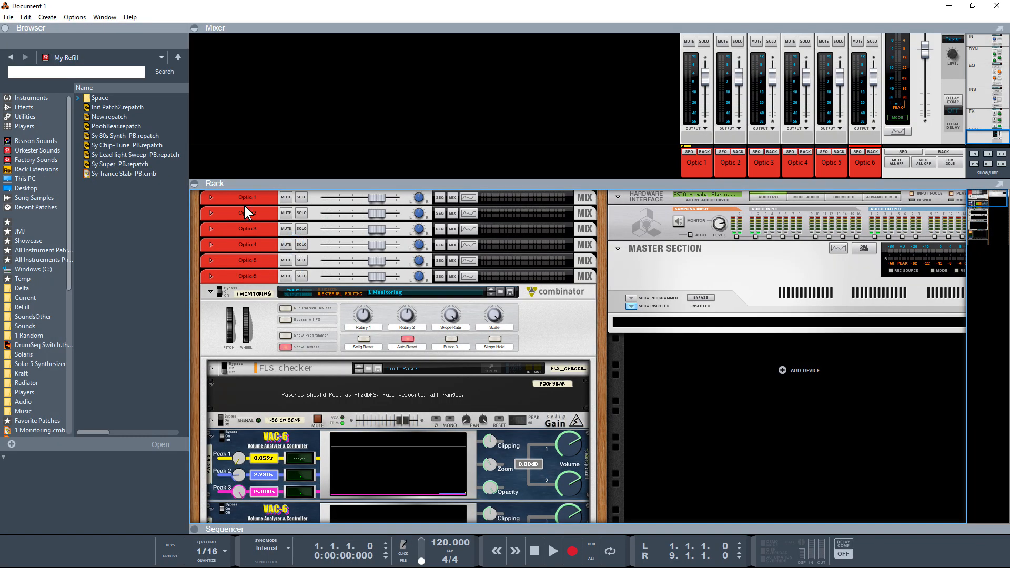
left_click(179, 57)
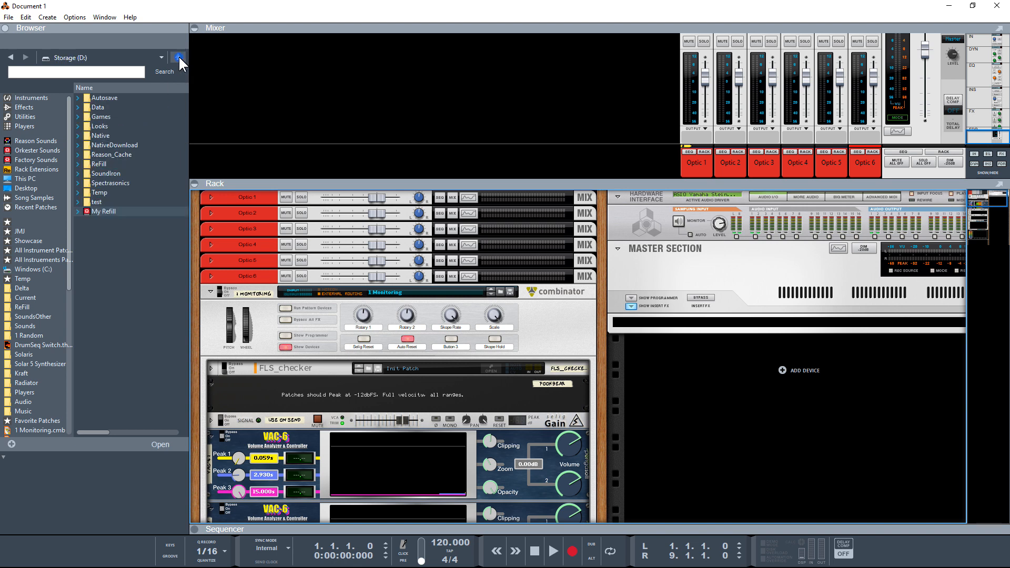
left_click(179, 57)
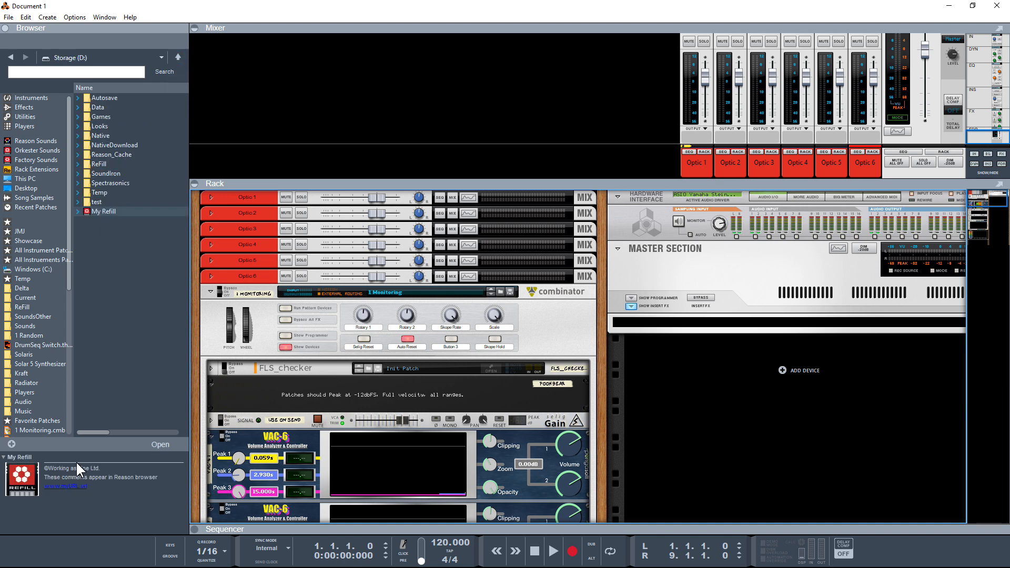
mouse_move(110, 482)
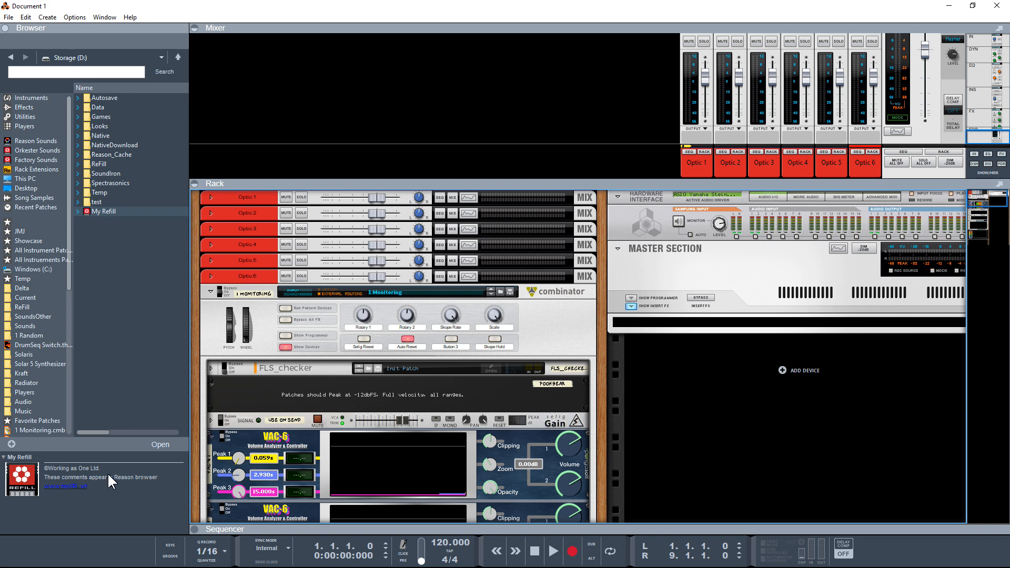
left_click(104, 212)
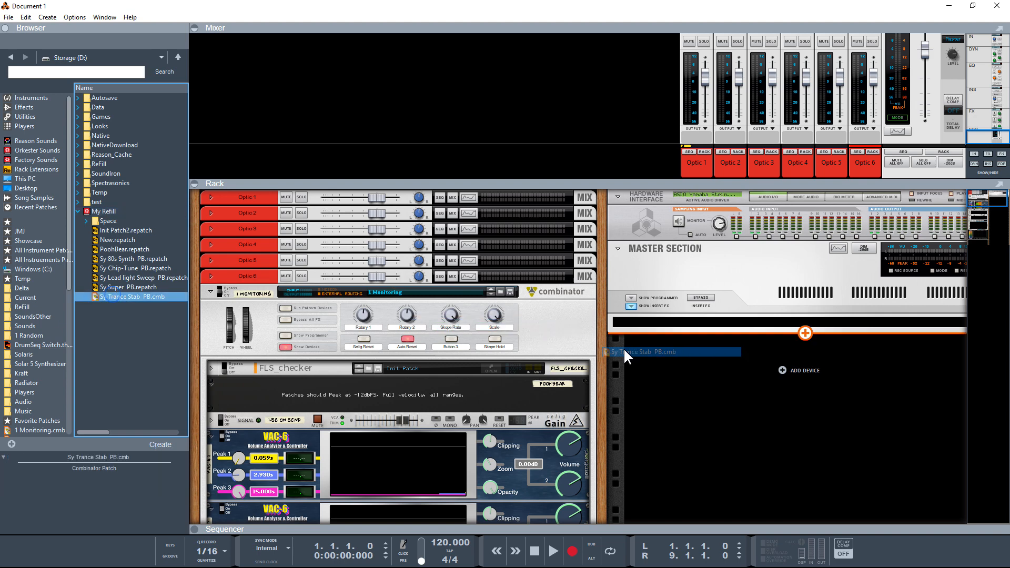
double_click(133, 297)
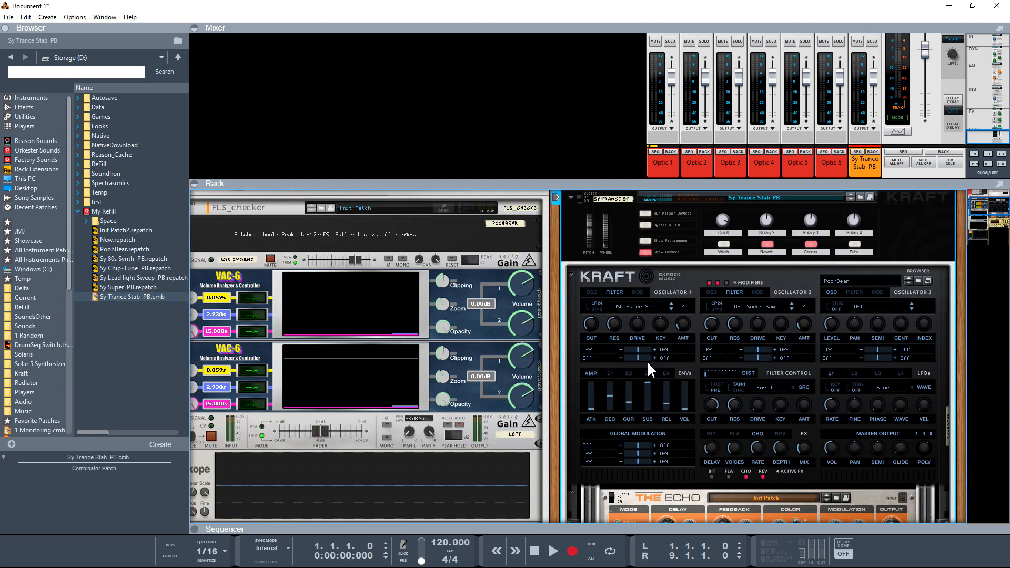
left_click(553, 550)
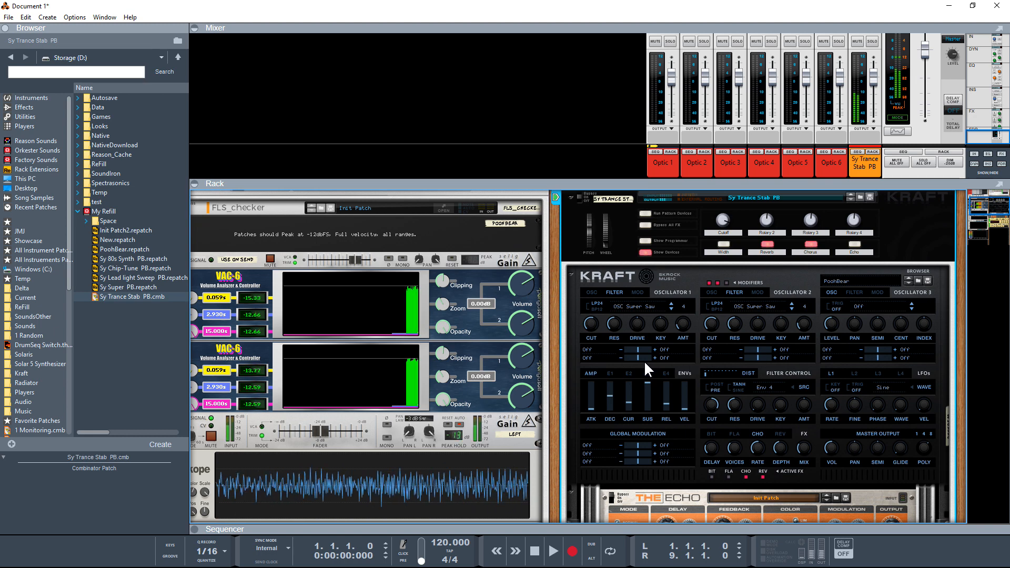